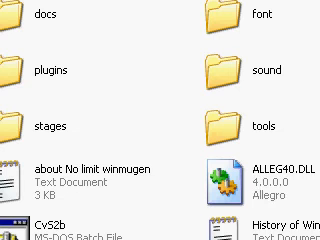
Scroll the desktop folder to show No_limit_Winmugen, CvS2b and the other folders
{"action": "scroll", "scroll_direction": "down", "scroll_amount": 3}
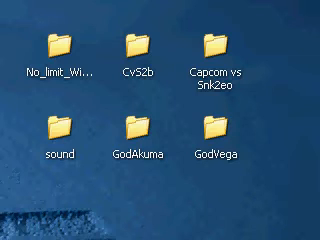
Enter No_limit_Winmugen_patch and review its chars, data, docs and CvS2b contents
{"action": "double_click", "coordinate": [52, 44]}
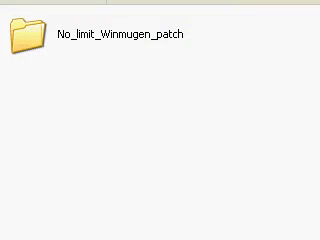
{"action": "double_click", "coordinate": [20, 36]}
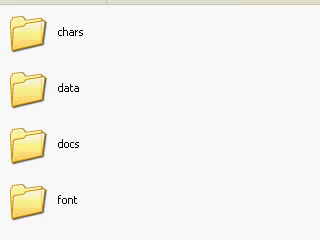
{"action": "scroll", "scroll_direction": "down", "scroll_amount": 3}
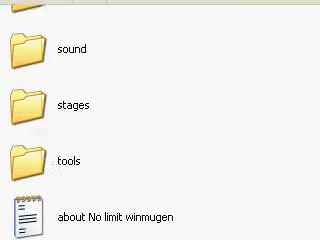
{"action": "scroll", "scroll_direction": "up", "scroll_amount": 3}
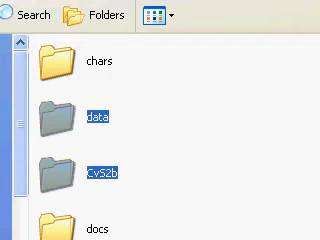
Scroll through the CvS2b screenpack files (system.def, select.def, system.sff) before adding the folder
{"action": "scroll", "scroll_direction": "down", "scroll_amount": 3}
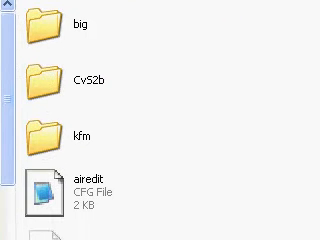
{"action": "scroll", "scroll_direction": "down", "scroll_amount": 3}
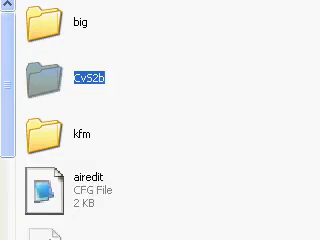
{"action": "scroll", "scroll_direction": "down", "scroll_amount": 3}
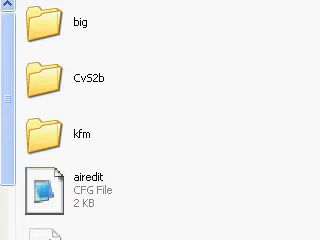
{"action": "scroll", "scroll_direction": "down", "scroll_amount": 3}
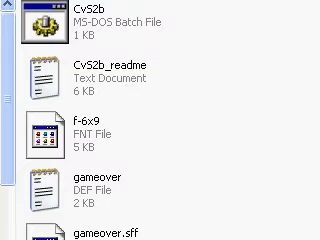
{"action": "scroll", "scroll_direction": "down", "scroll_amount": 3}
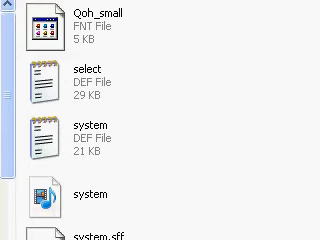
{"action": "scroll", "scroll_direction": "down", "scroll_amount": 3}
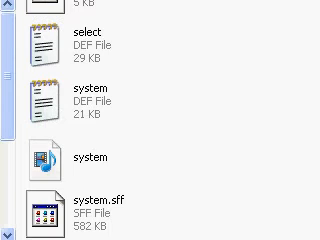
{"action": "scroll", "scroll_direction": "up", "scroll_amount": 3}
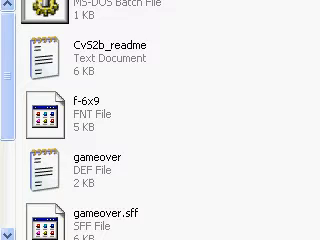
{"action": "scroll", "scroll_direction": "up", "scroll_amount": 3}
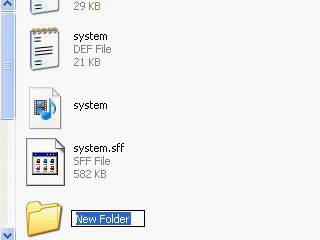
Name the new folders 'data' and 'font' inside the screenpack folder
{"action": "type", "text": "d"}
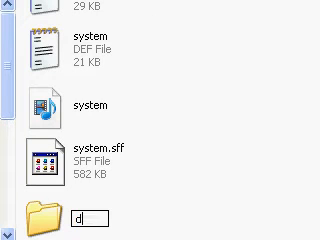
{"action": "type", "text": "ata"}
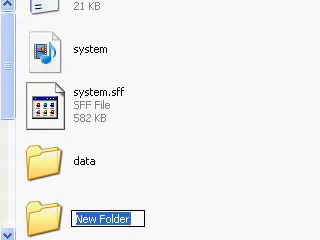
{"action": "type", "text": "fon"}
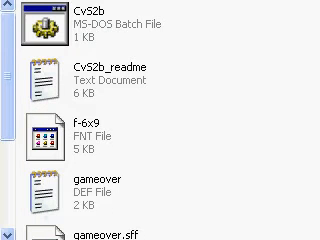
Scroll through the def, sff and fnt files to sort them into data and font
{"action": "scroll", "scroll_direction": "down", "scroll_amount": 3}
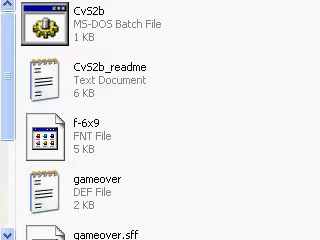
{"action": "scroll", "scroll_direction": "down", "scroll_amount": 3}
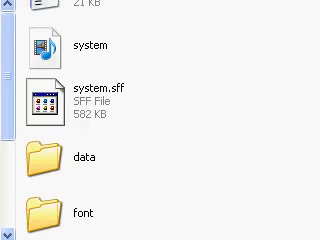
{"action": "scroll", "scroll_direction": "down", "scroll_amount": 3}
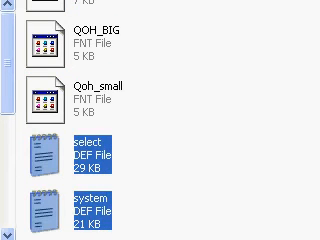
{"action": "scroll", "scroll_direction": "down", "scroll_amount": 3}
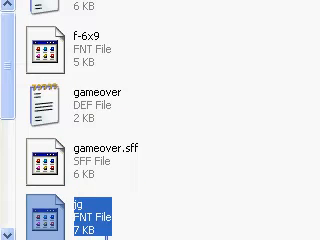
{"action": "scroll", "scroll_direction": "down", "scroll_amount": 3}
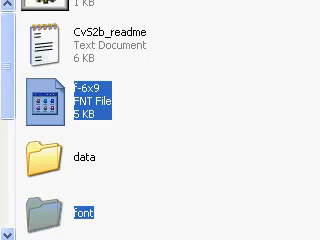
{"action": "scroll", "scroll_direction": "up", "scroll_amount": 3}
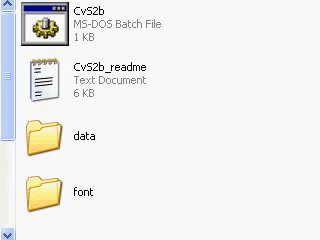
Browse the winmugen folder and read the readme on where system.def is searched
{"action": "right_click", "coordinate": [40, 24]}
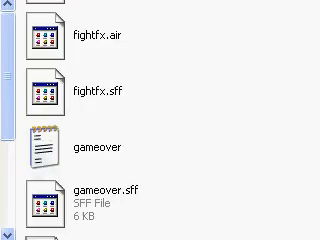
{"action": "scroll", "scroll_direction": "up", "scroll_amount": 3}
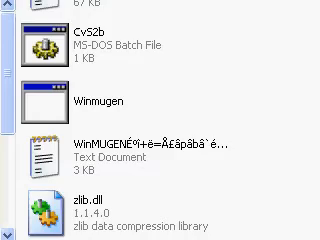
{"action": "scroll", "scroll_direction": "up", "scroll_amount": 3}
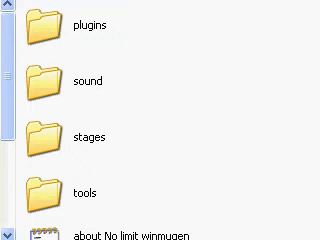
{"action": "scroll", "scroll_direction": "down", "scroll_amount": 3}
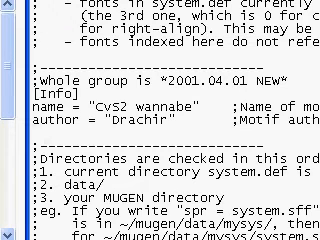
Scroll down system.def in Notepad toward the [Files] section
{"action": "scroll", "scroll_direction": "down", "scroll_amount": 3}
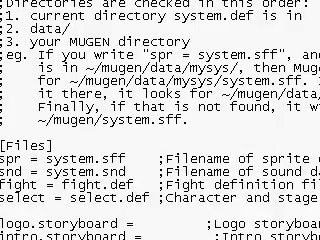
{"action": "scroll", "scroll_direction": "down", "scroll_amount": 3}
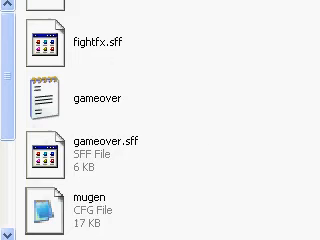
Select Winmugen, then scroll system.def to the font1–font5 lines under [Files]
{"action": "scroll", "scroll_direction": "up", "scroll_amount": 3}
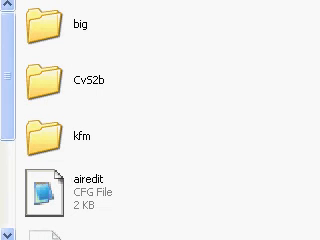
{"action": "scroll", "scroll_direction": "down", "scroll_amount": 3}
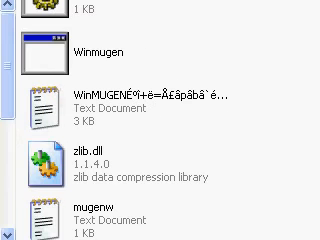
{"action": "left_click", "coordinate": [96, 52]}
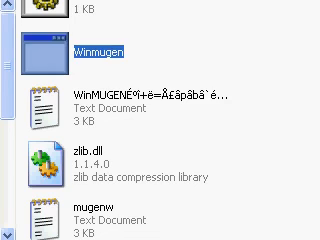
{"action": "scroll", "scroll_direction": "up", "scroll_amount": 3}
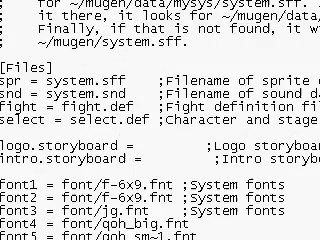
{"action": "scroll", "scroll_direction": "down", "scroll_amount": 3}
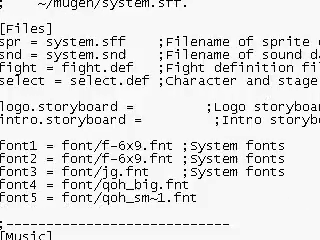